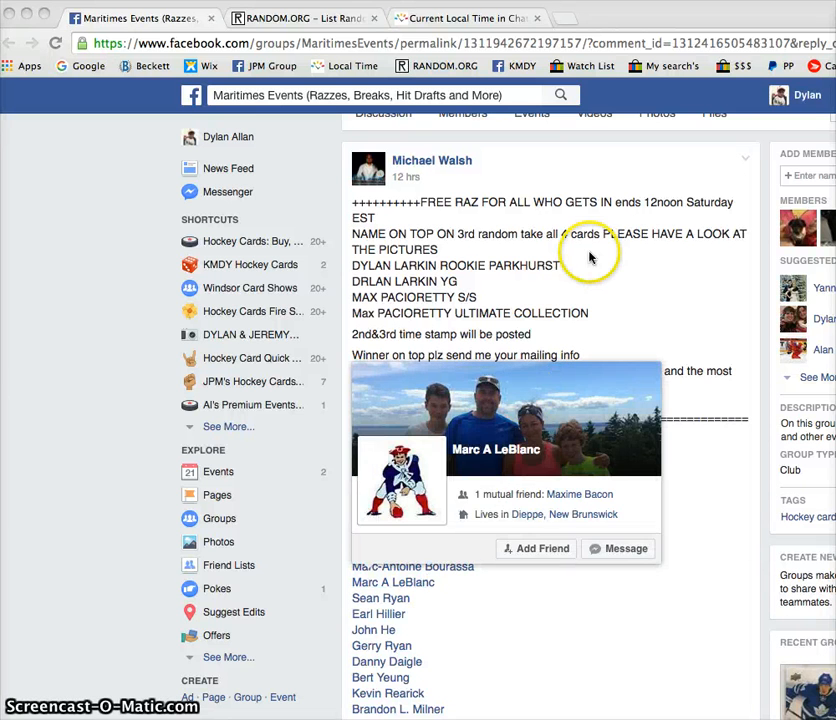
pyautogui.moveTo(510, 222)
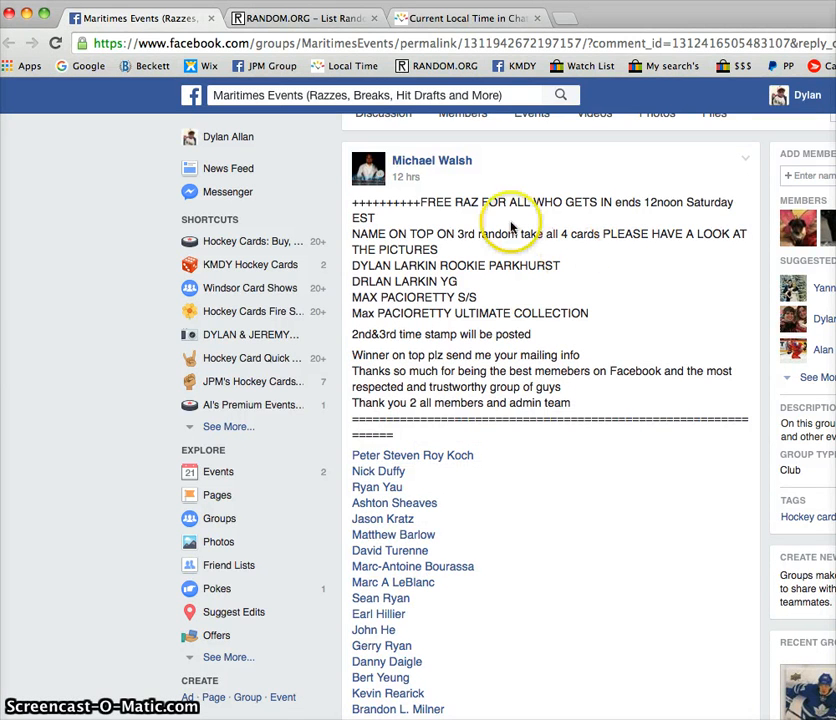
pyautogui.moveTo(475, 325)
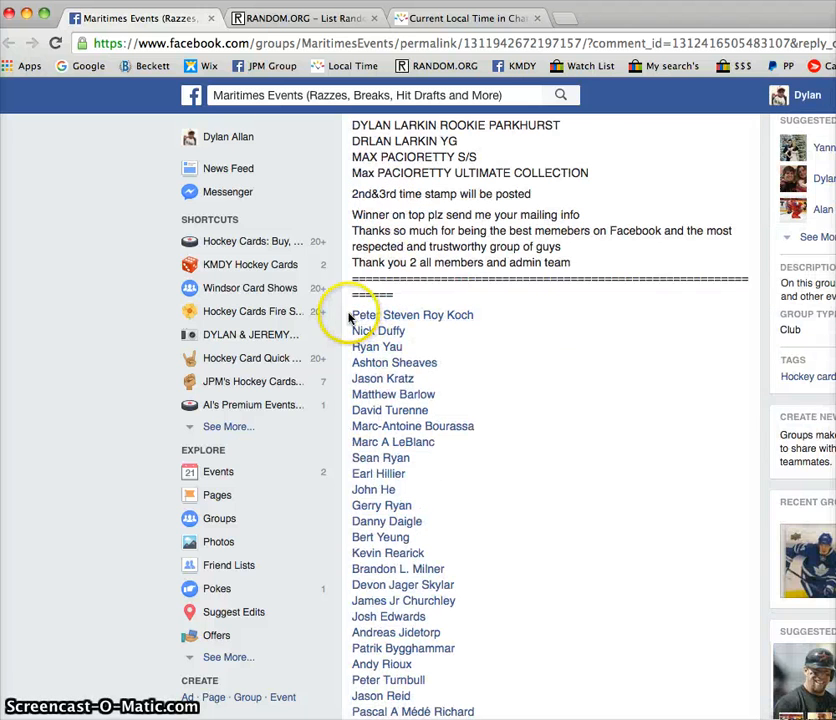
pyautogui.scroll(-3)
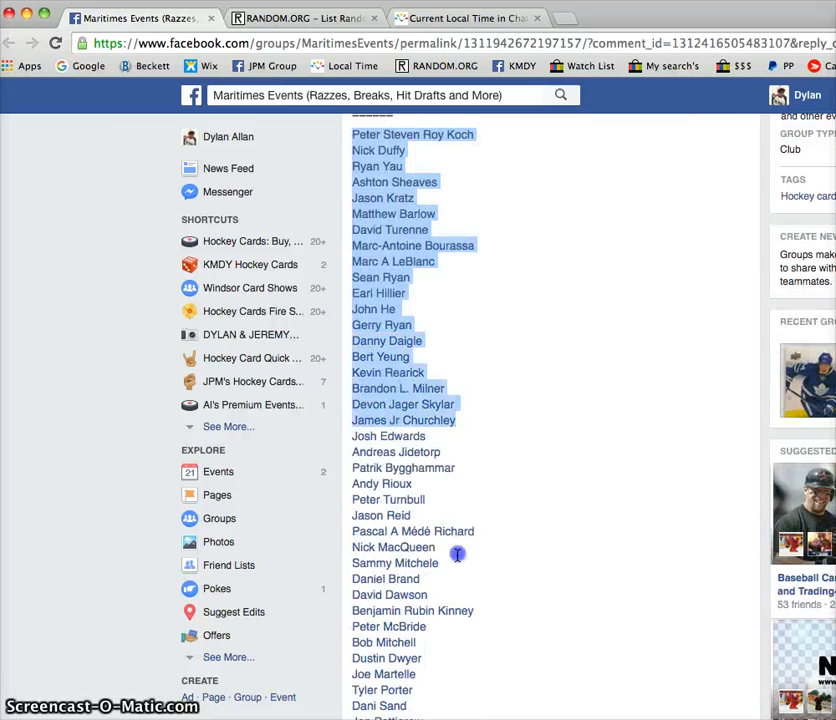
pyautogui.scroll(-3)
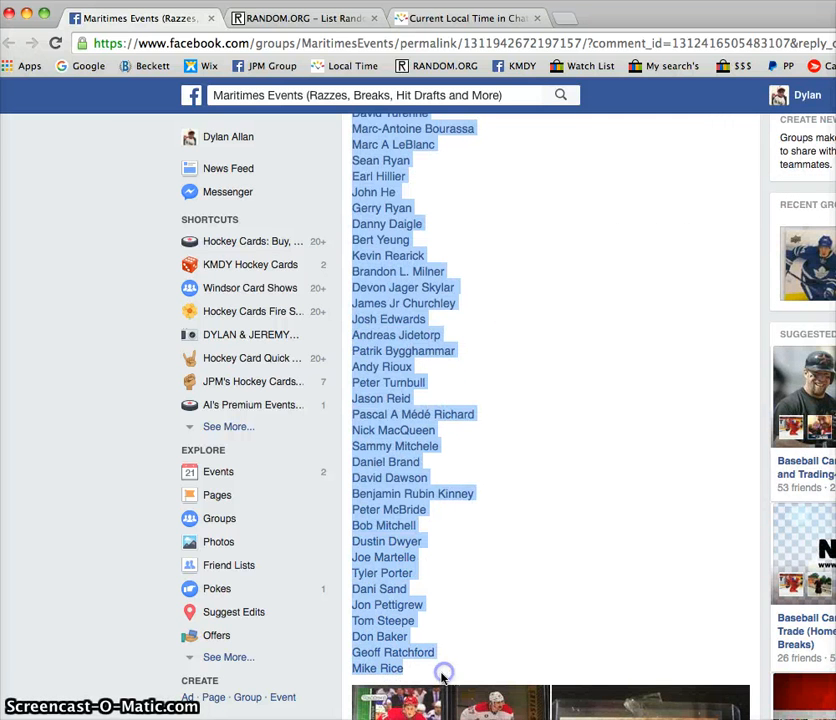
pyautogui.rightClick(444, 670)
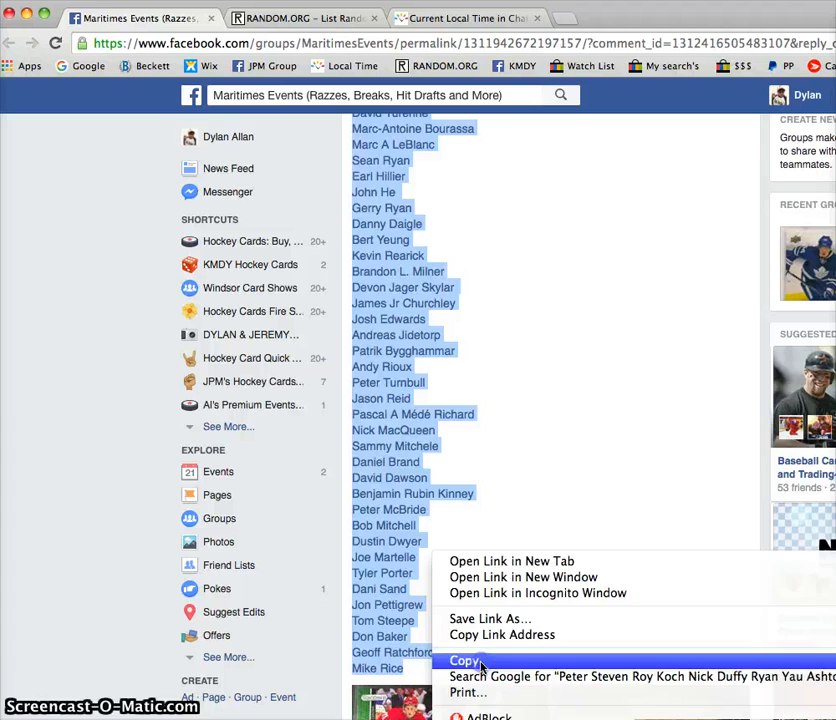
pyautogui.click(465, 661)
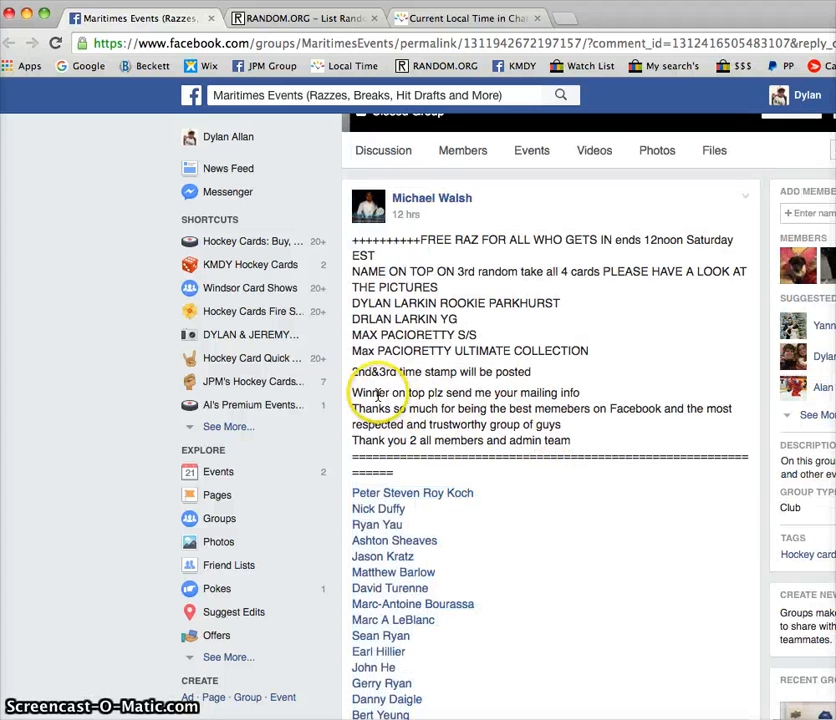
# Highlight the rule promising time stamps, then scroll through the post's photos and comments
pyautogui.tripleClick(440, 371)
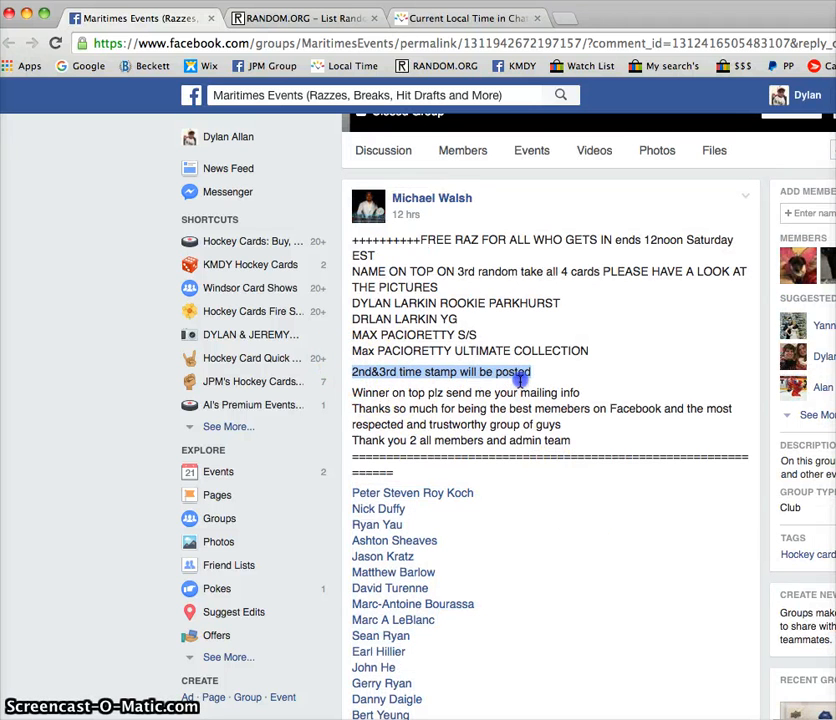
pyautogui.moveTo(481, 285)
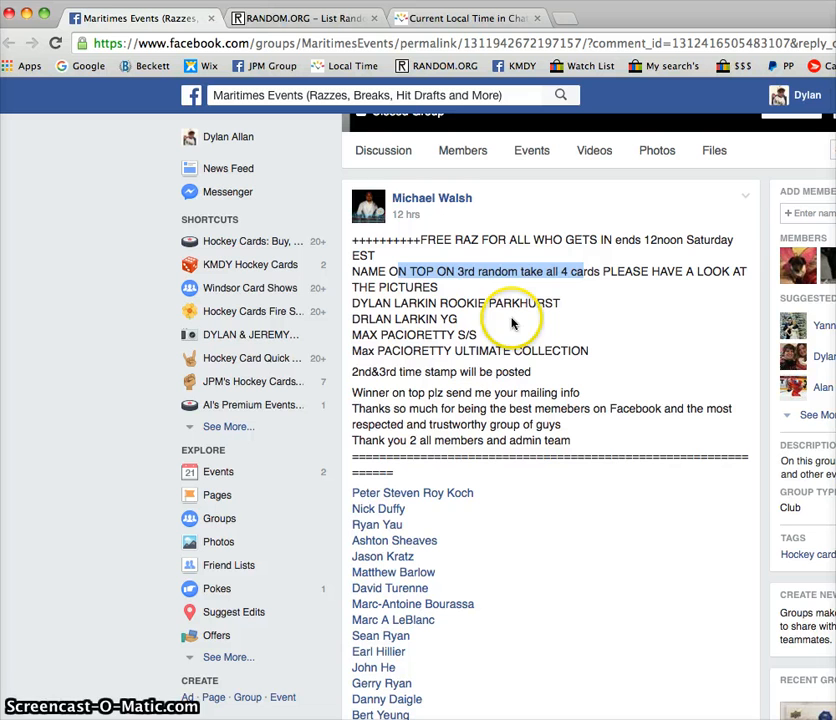
pyautogui.moveTo(378, 302)
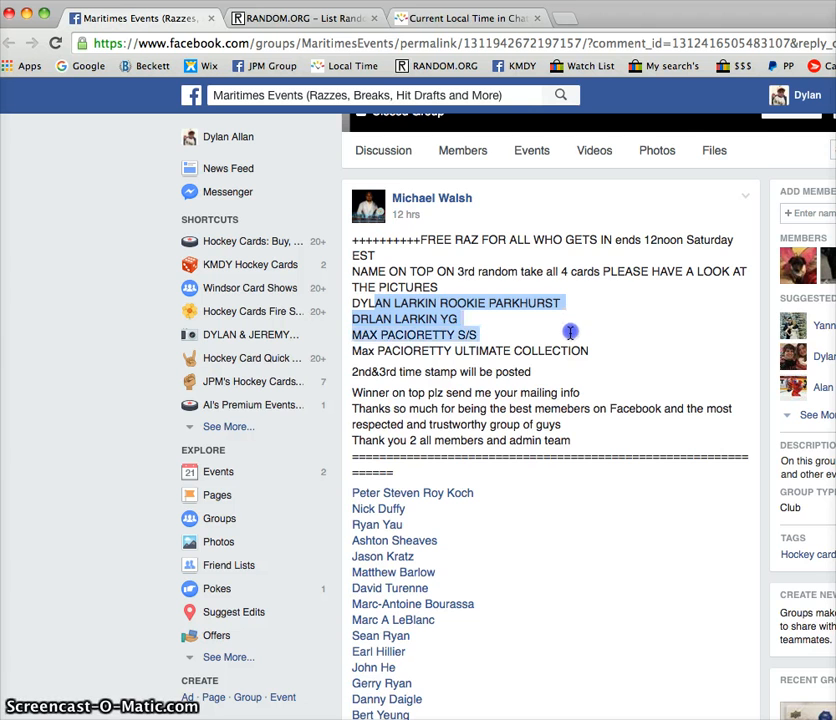
pyautogui.scroll(-3)
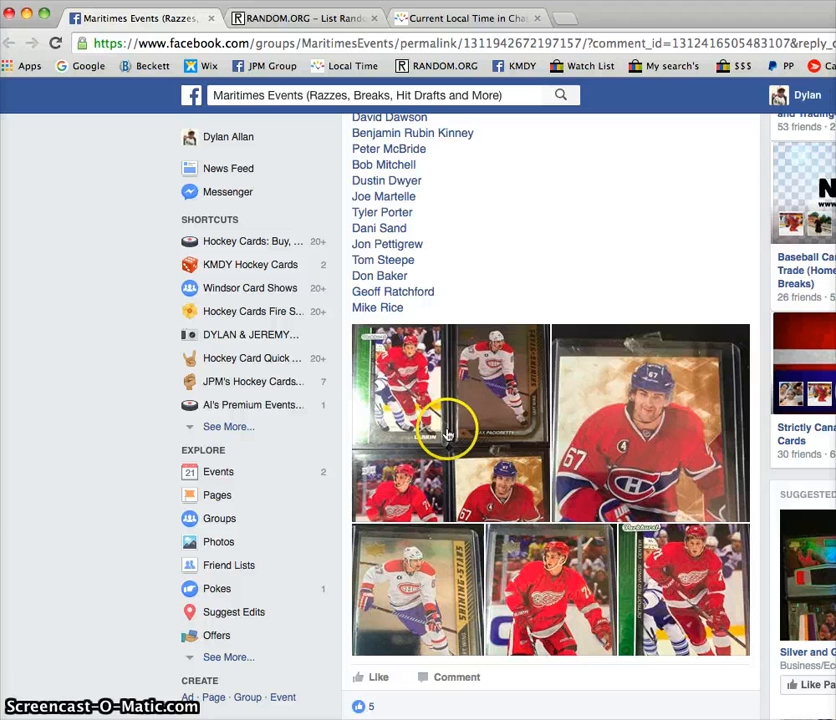
pyautogui.scroll(-3)
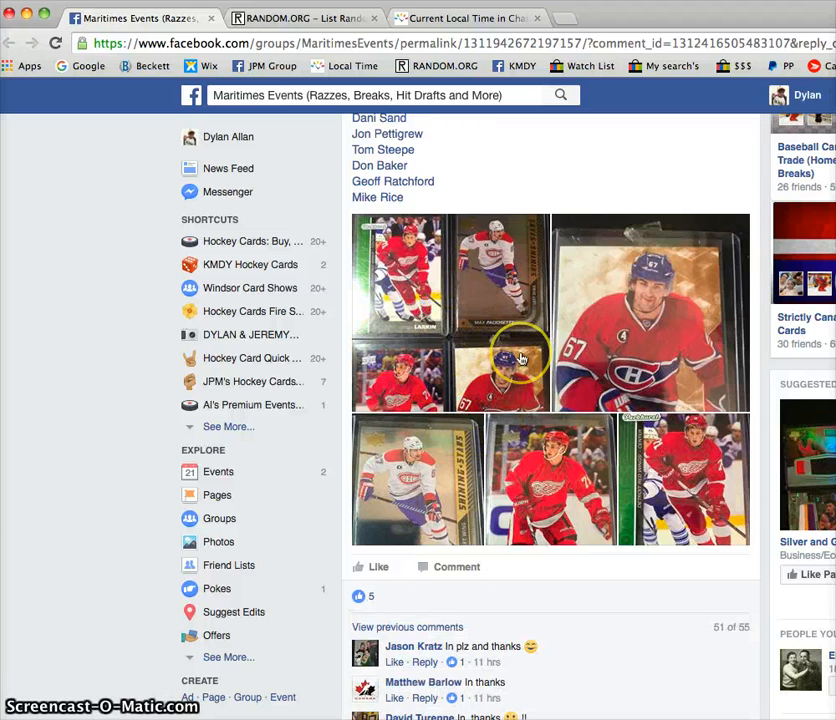
pyautogui.scroll(-3)
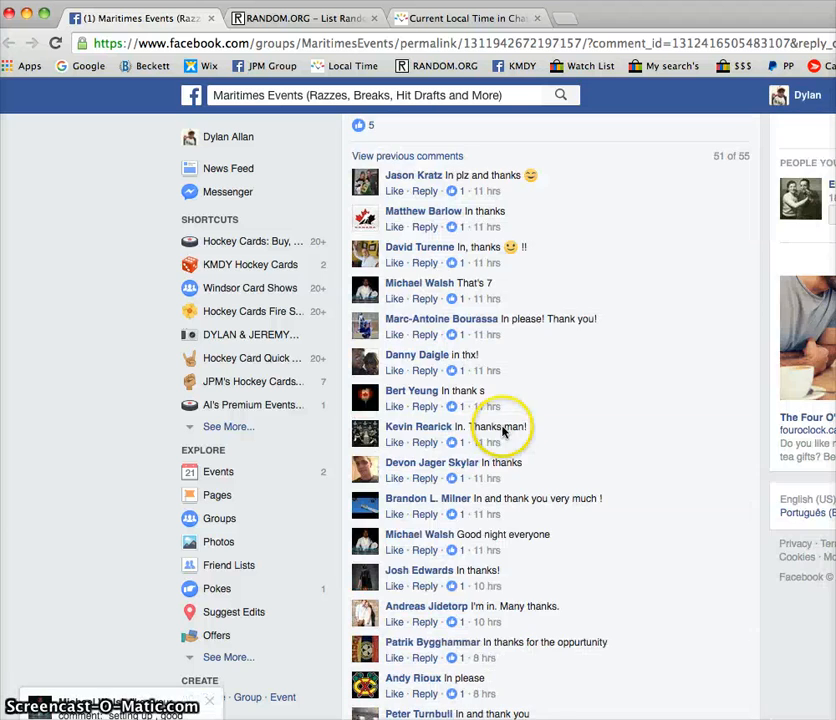
pyautogui.scroll(-3)
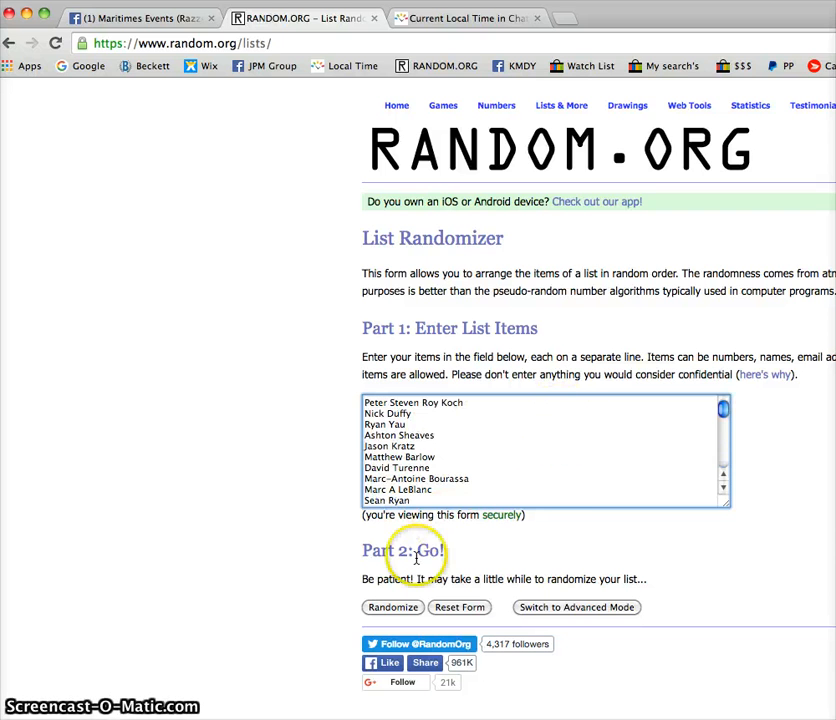
# Shuffle the 42 entrant names on RANDOM.ORG twice and scroll through the results
pyautogui.click(392, 607)
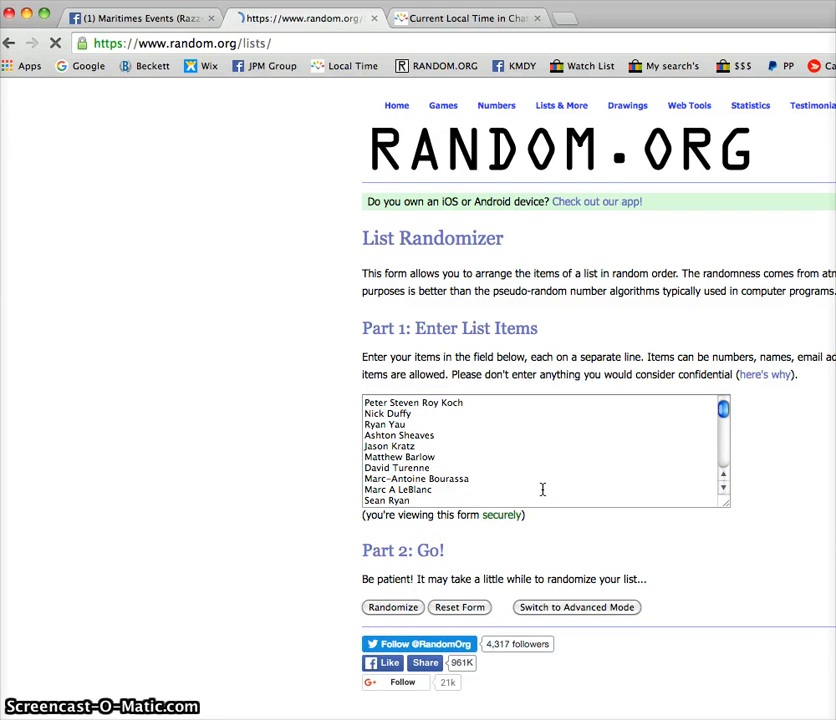
pyautogui.click(392, 607)
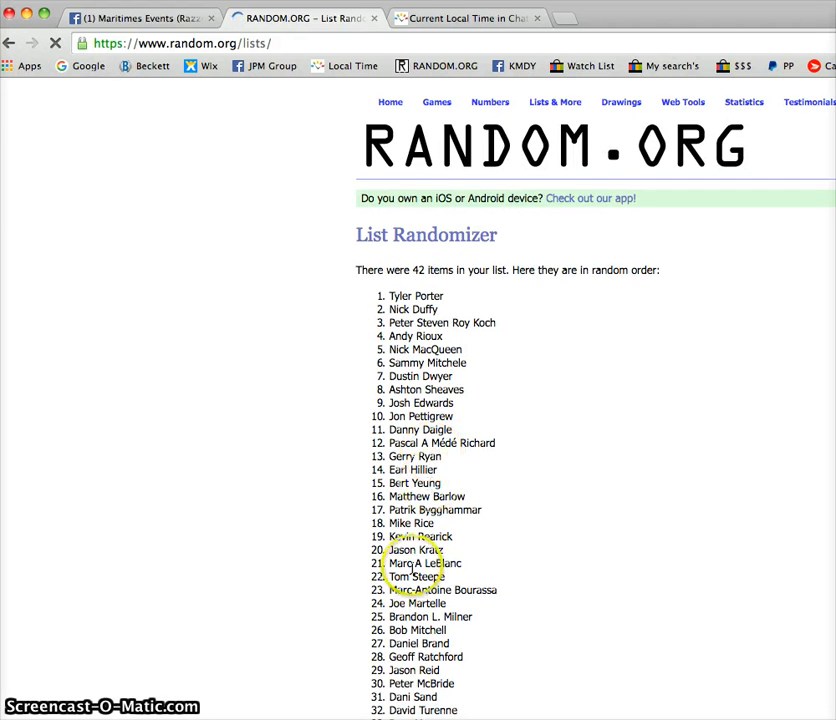
pyautogui.scroll(-3)
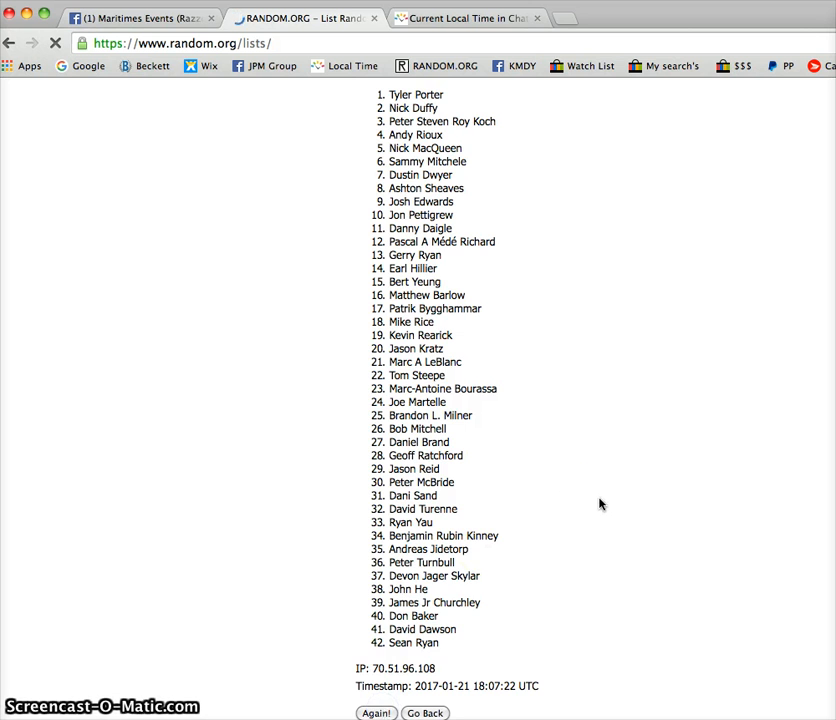
pyautogui.click(376, 713)
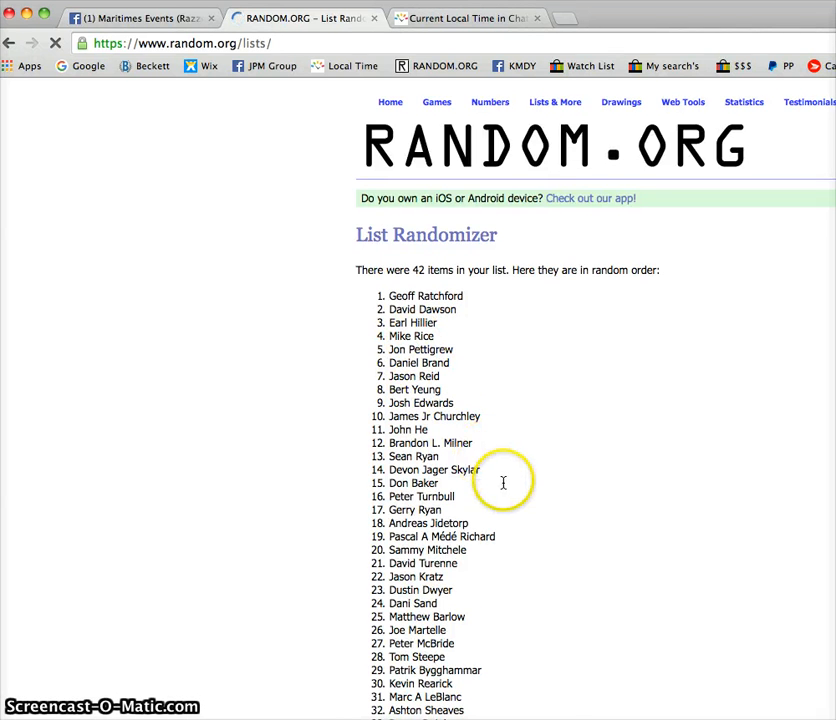
pyautogui.scroll(-3)
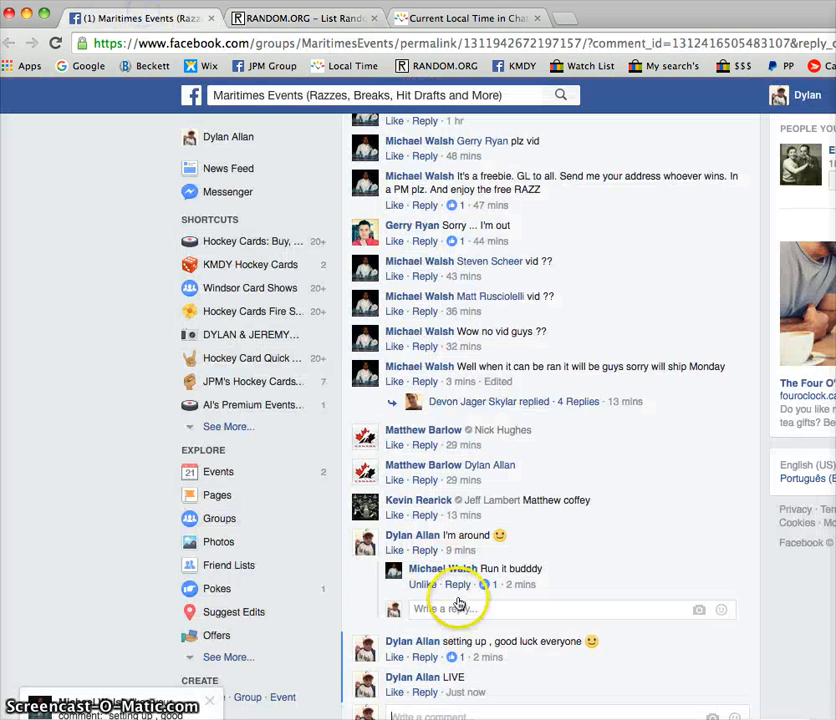
# Review the 18:07:34 UTC timestamp comment and check it against the Current Local Time tab
pyautogui.scroll(-3)
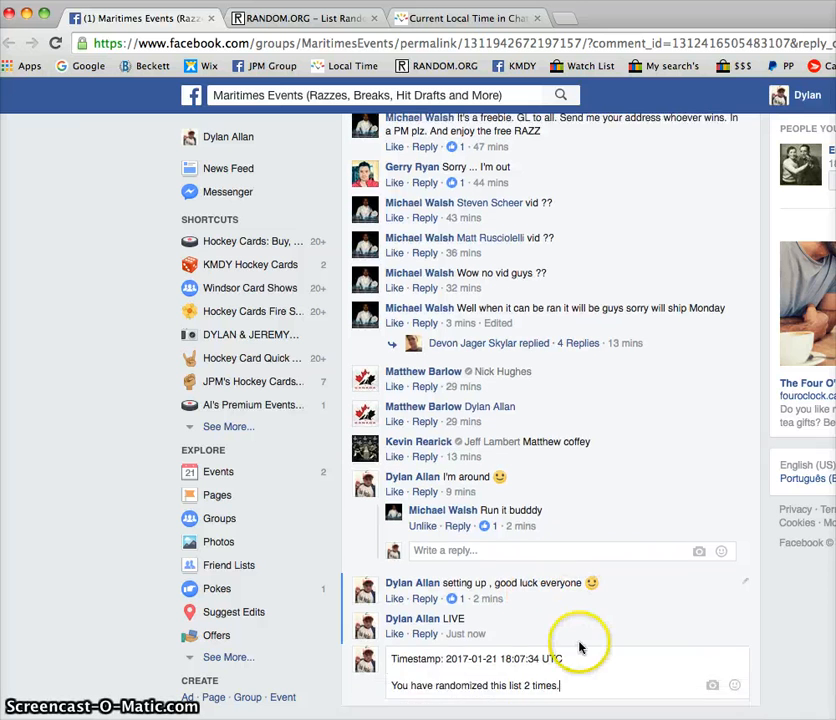
pyautogui.scroll(-3)
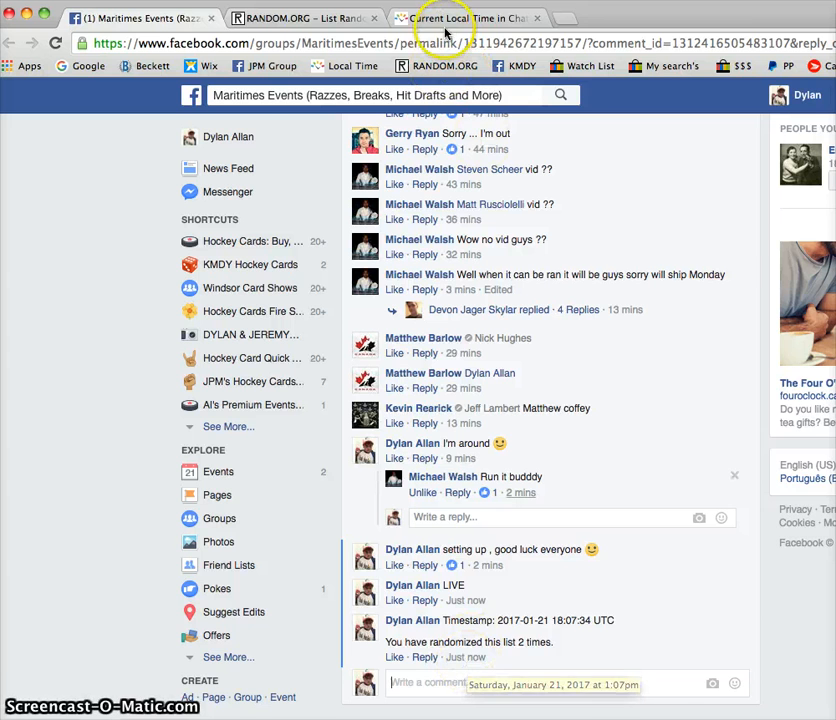
pyautogui.click(465, 18)
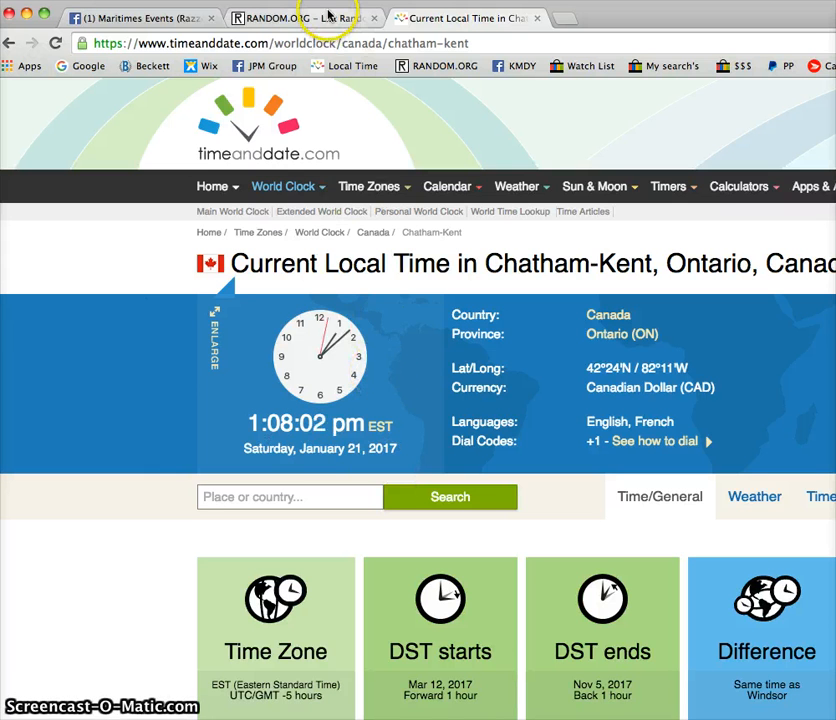
pyautogui.click(300, 18)
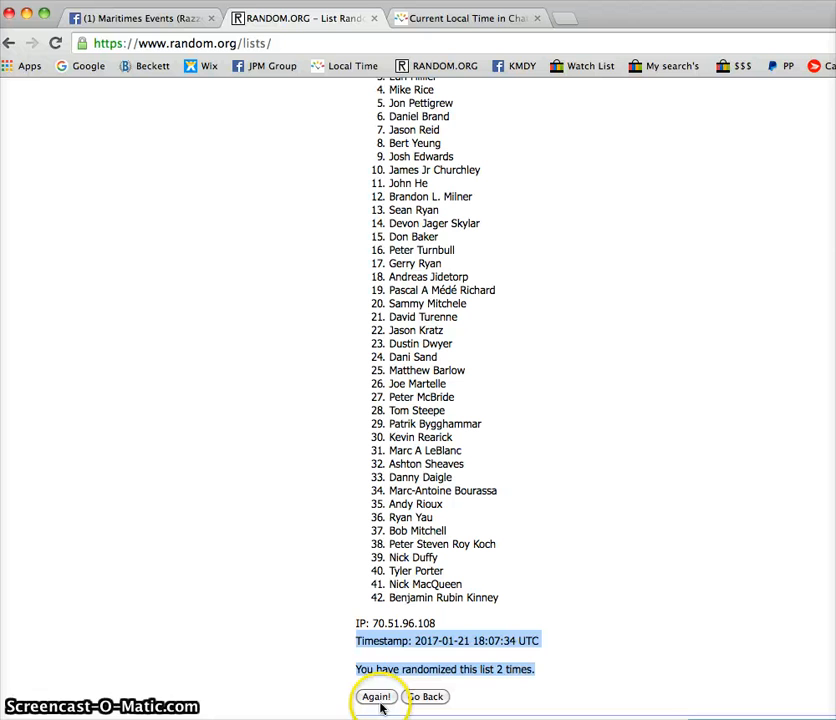
pyautogui.click(377, 697)
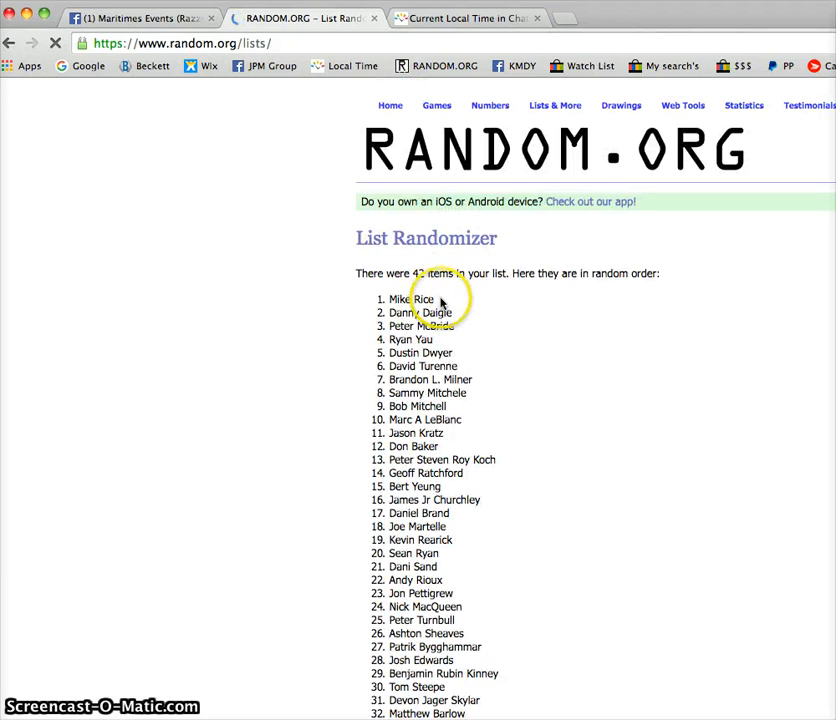
pyautogui.moveTo(382, 300)
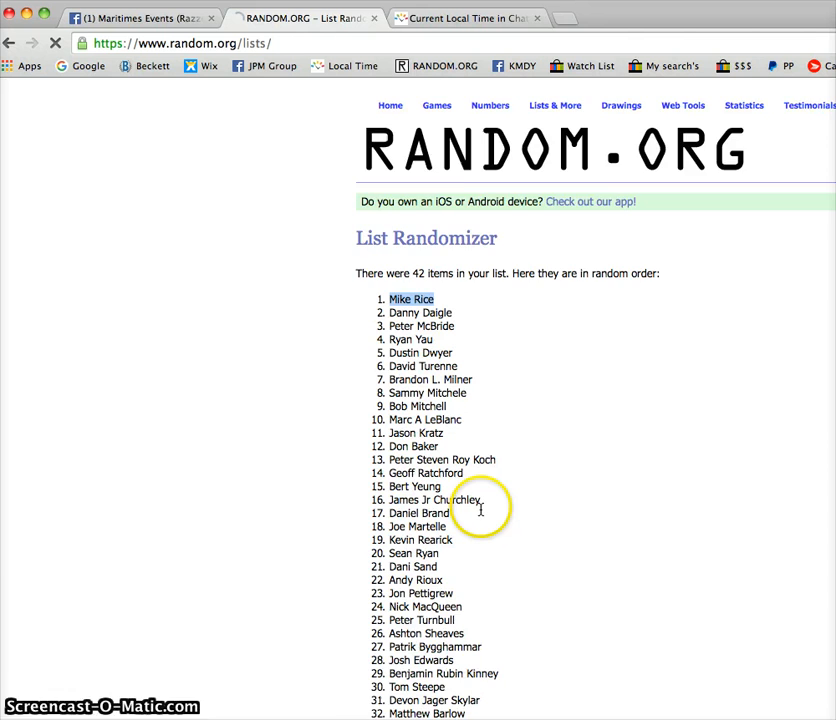
pyautogui.scroll(-3)
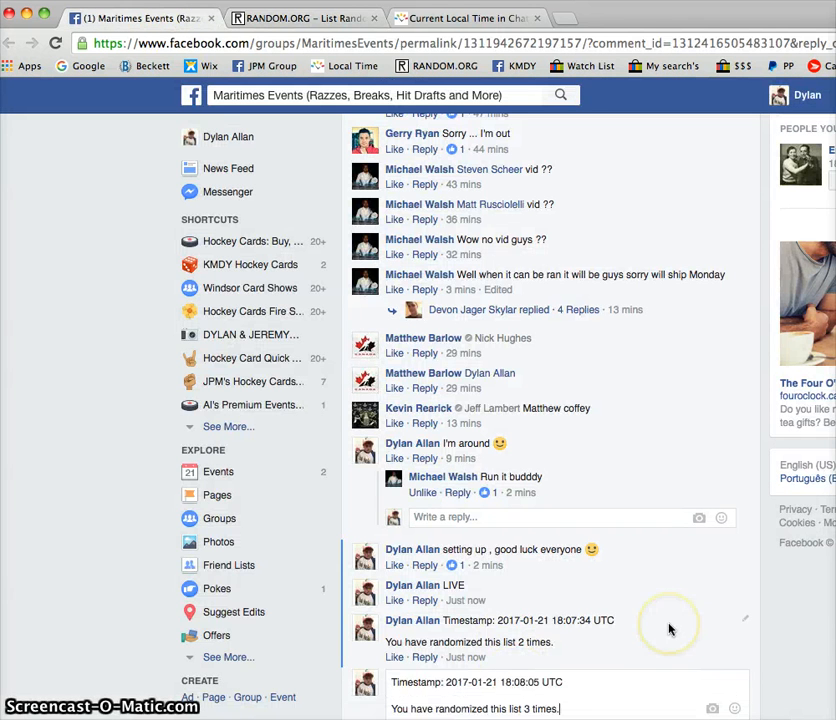
pyautogui.scroll(-3)
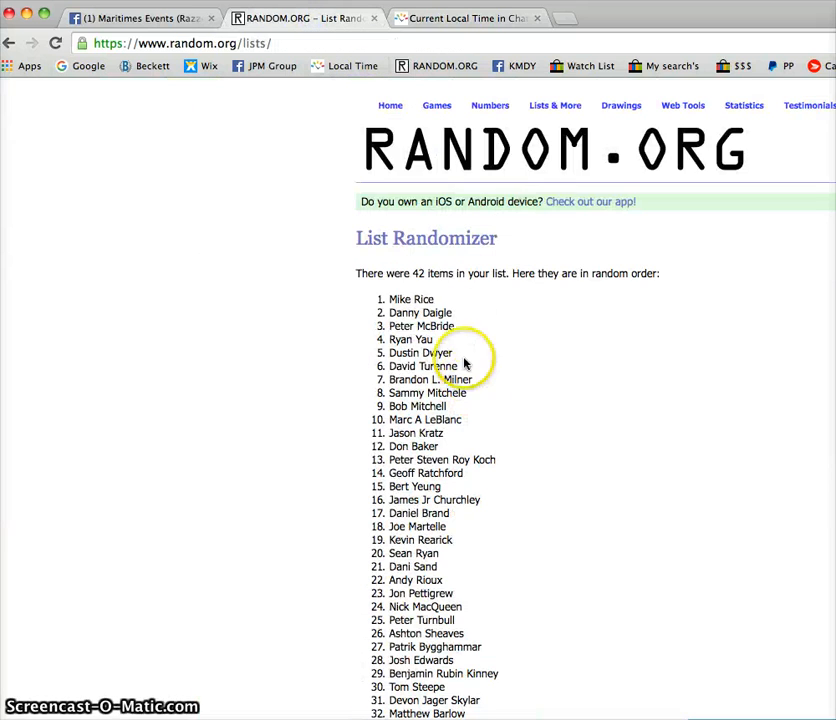
pyautogui.doubleClick(410, 299)
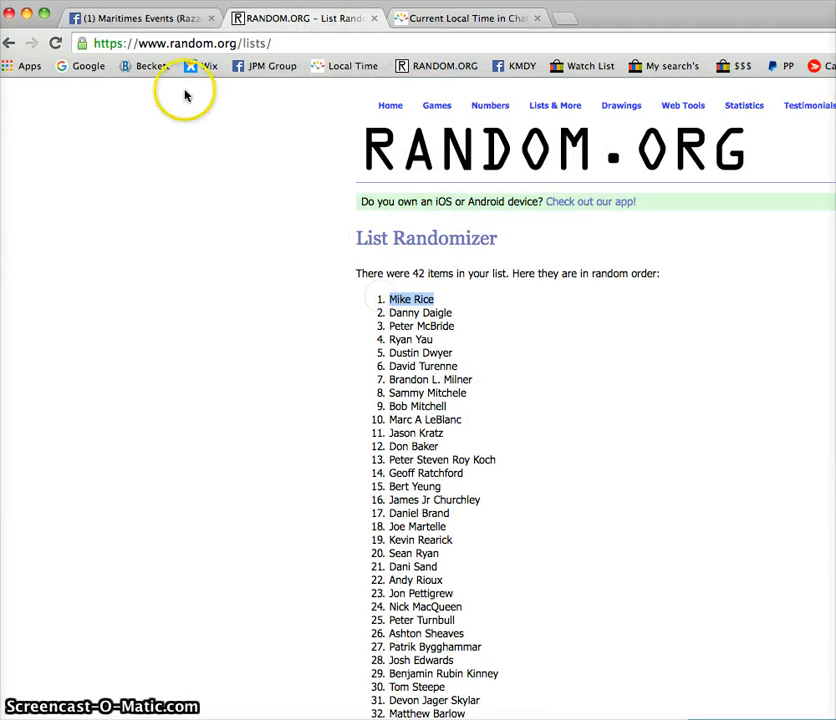
pyautogui.click(140, 18)
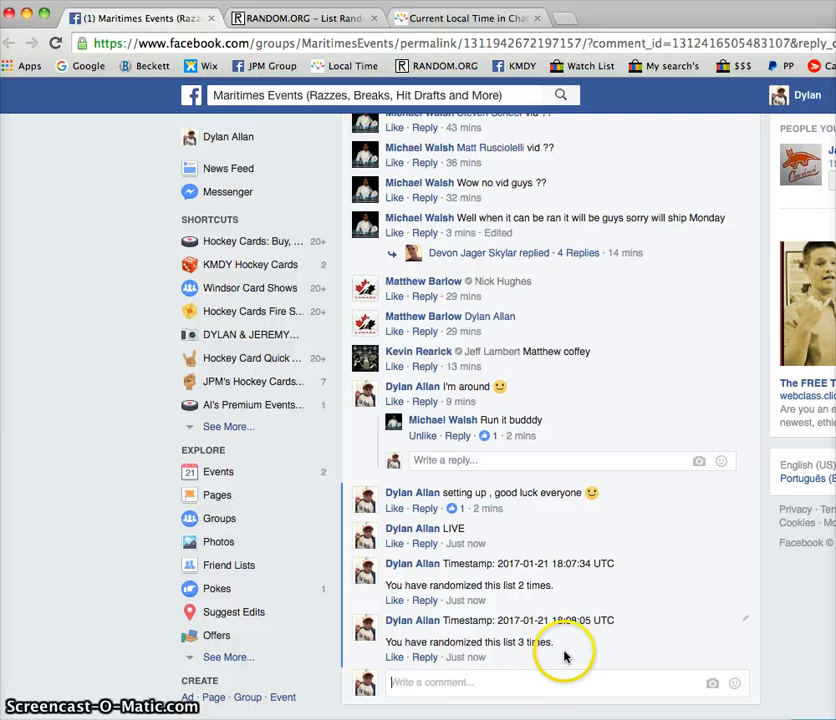
pyautogui.write('do')
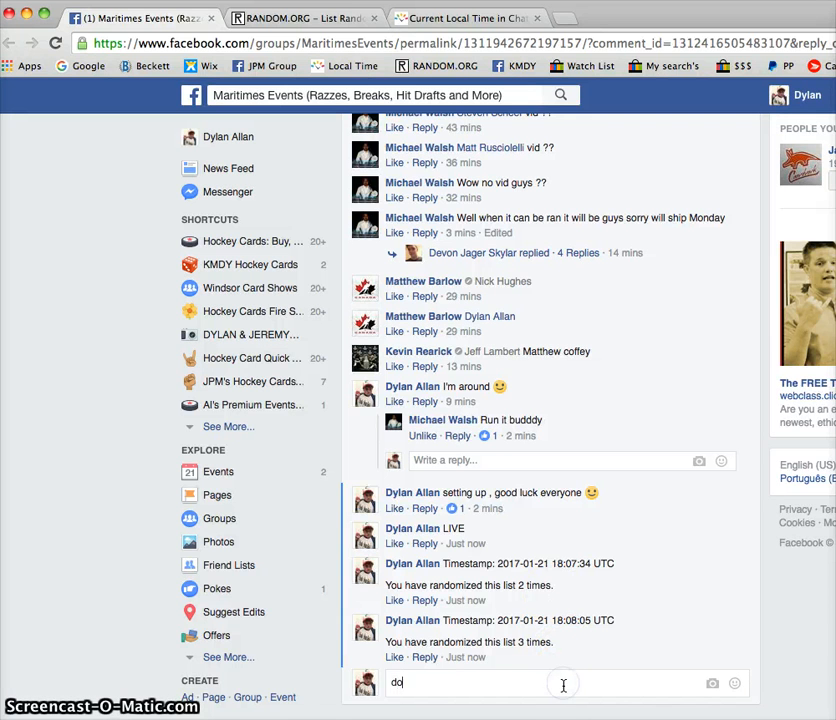